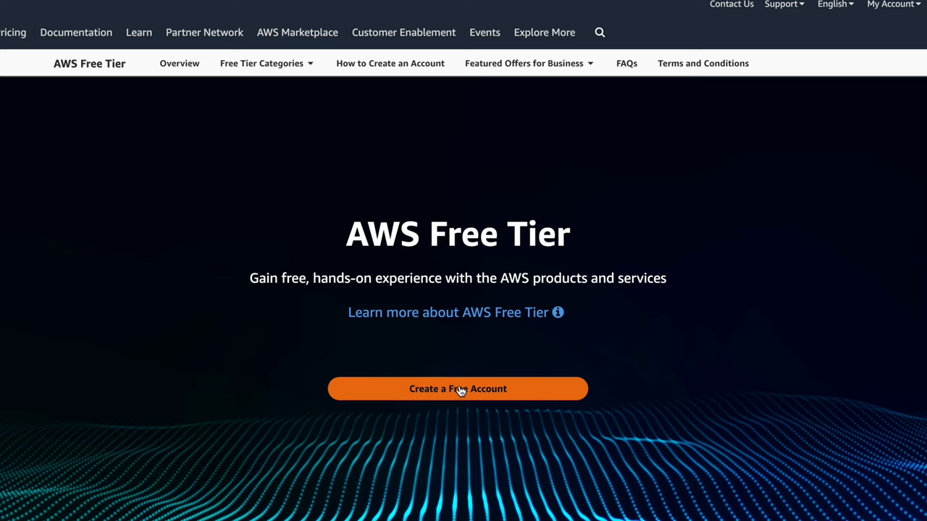
- Start a new AWS account from the Free Tier page via Create a Free Account
click(458, 388)
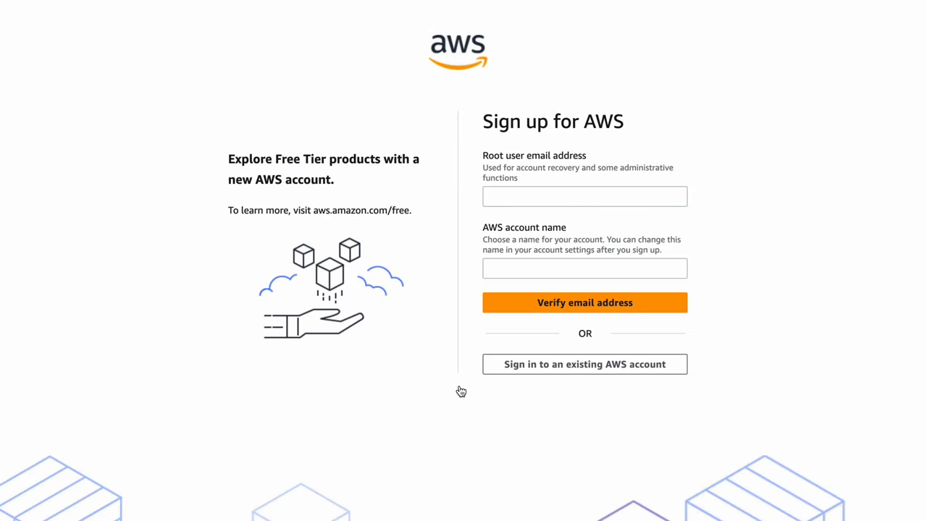